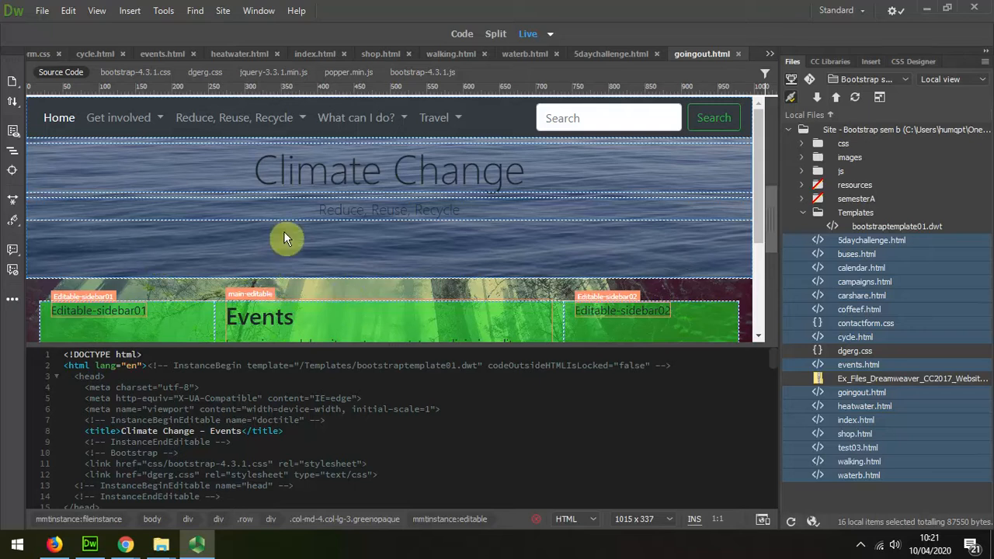
mouse_move(417, 247)
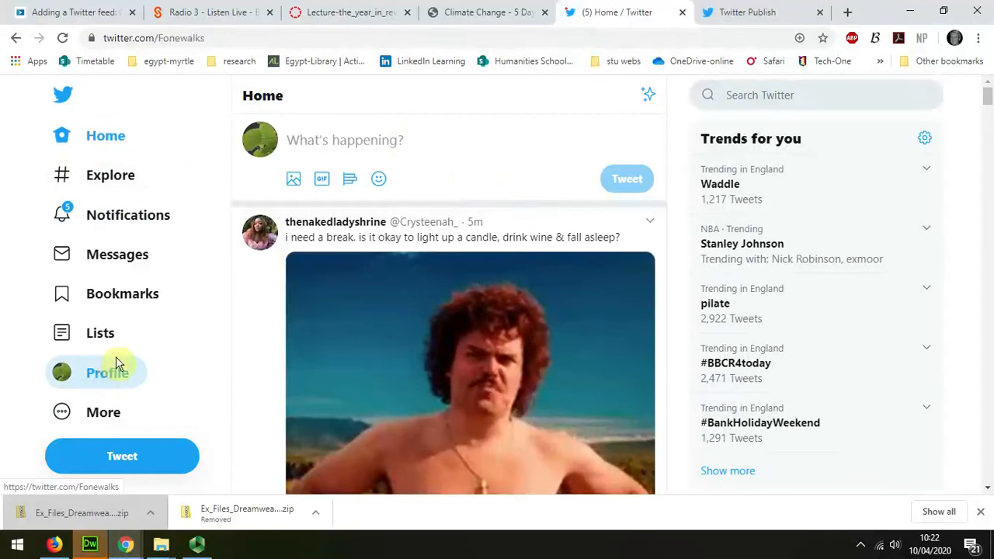
mouse_move(215, 44)
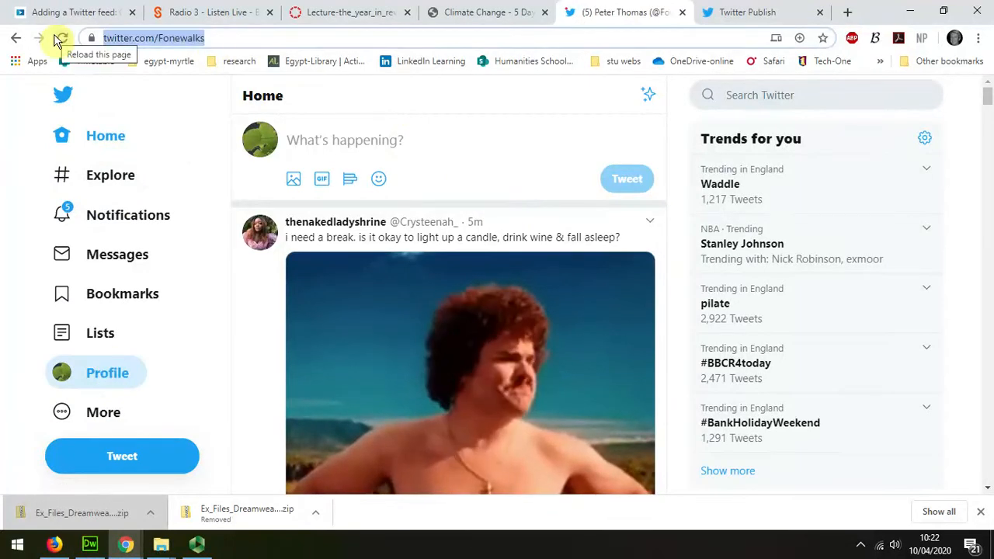
Step: Reload Twitter so the Fonewalks profile page with its tweets appears
left_click(107, 373)
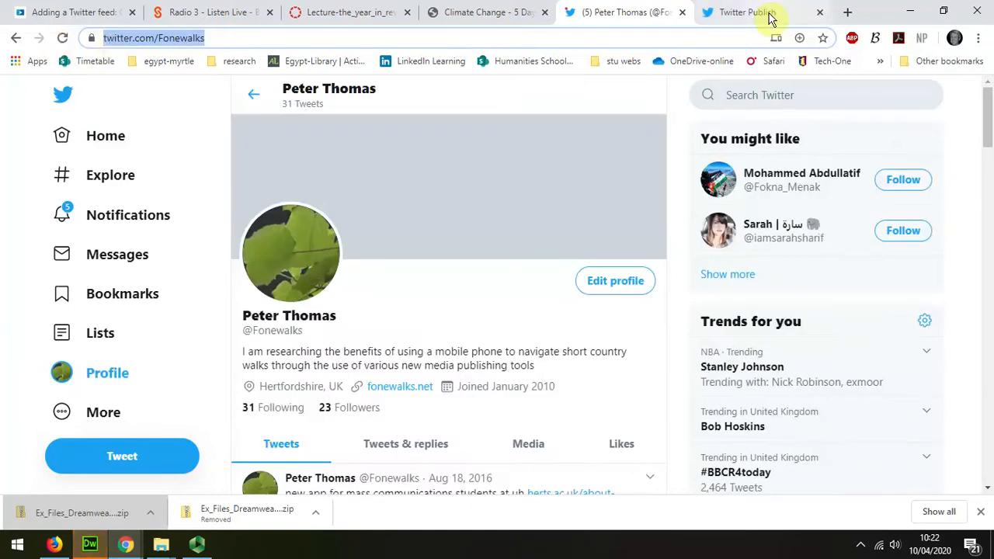
left_click(762, 11)
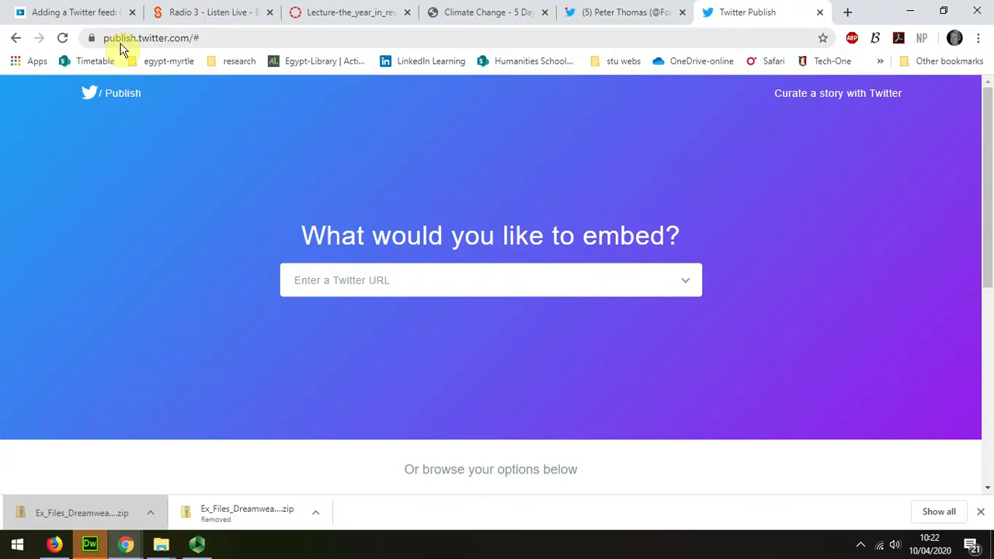
mouse_move(197, 43)
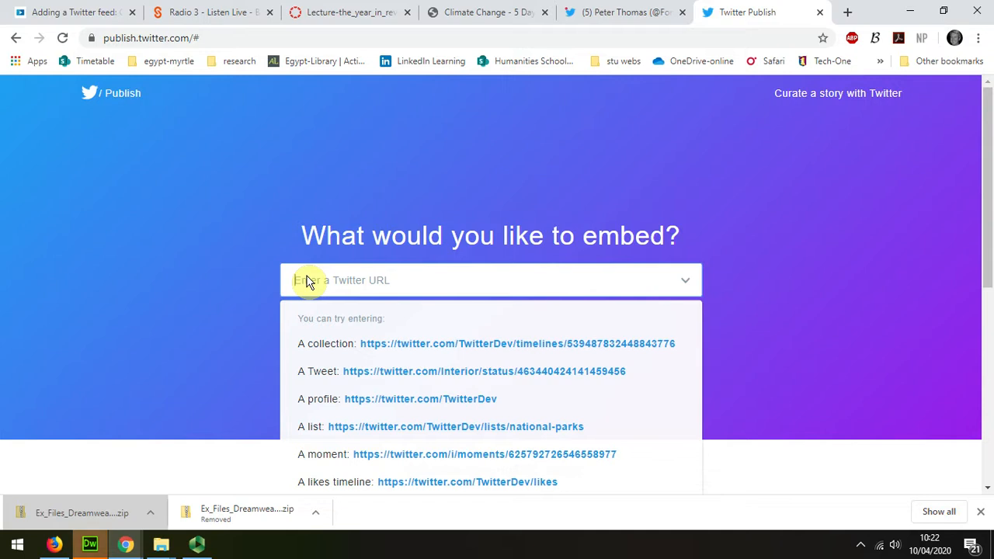
type("https://twitter.com/Fonewalks")
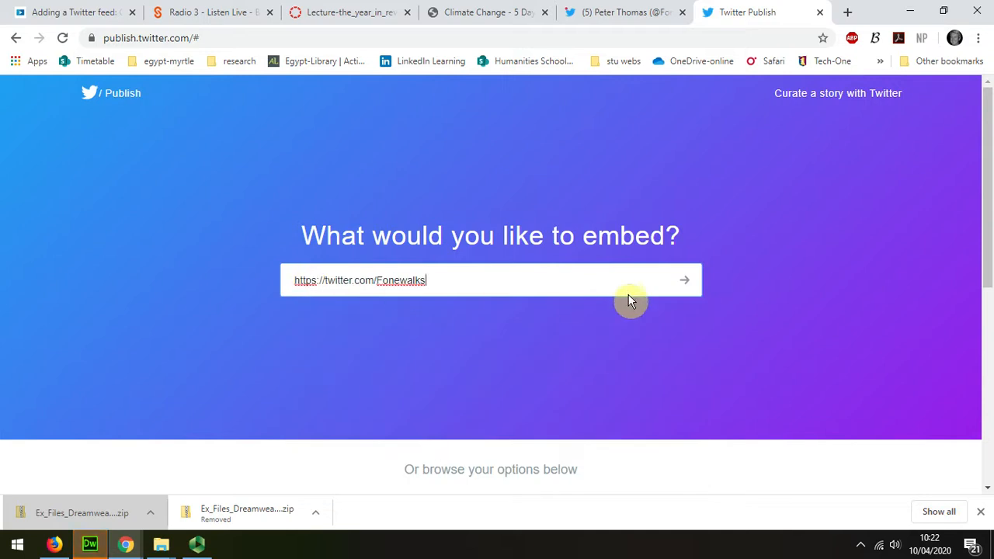
left_click(684, 279)
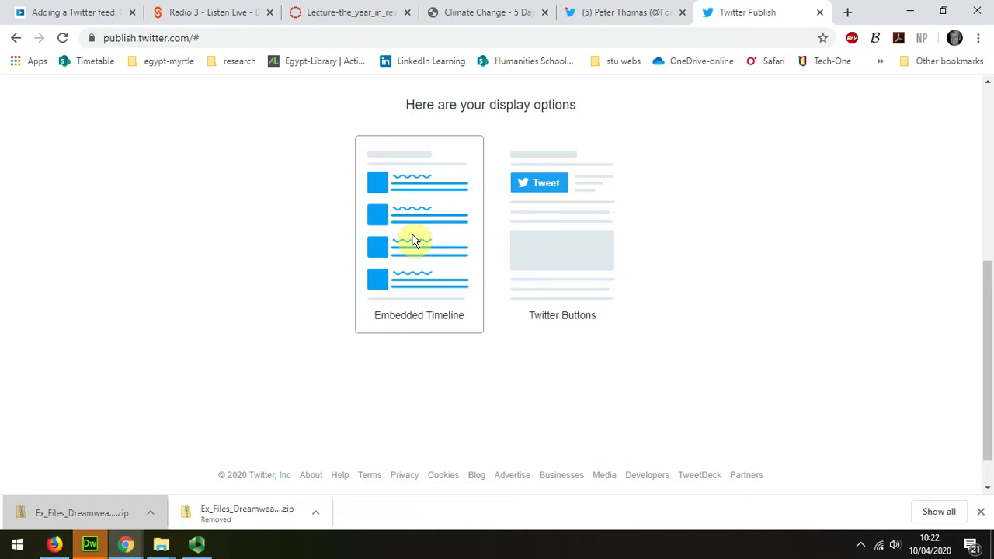
left_click(418, 233)
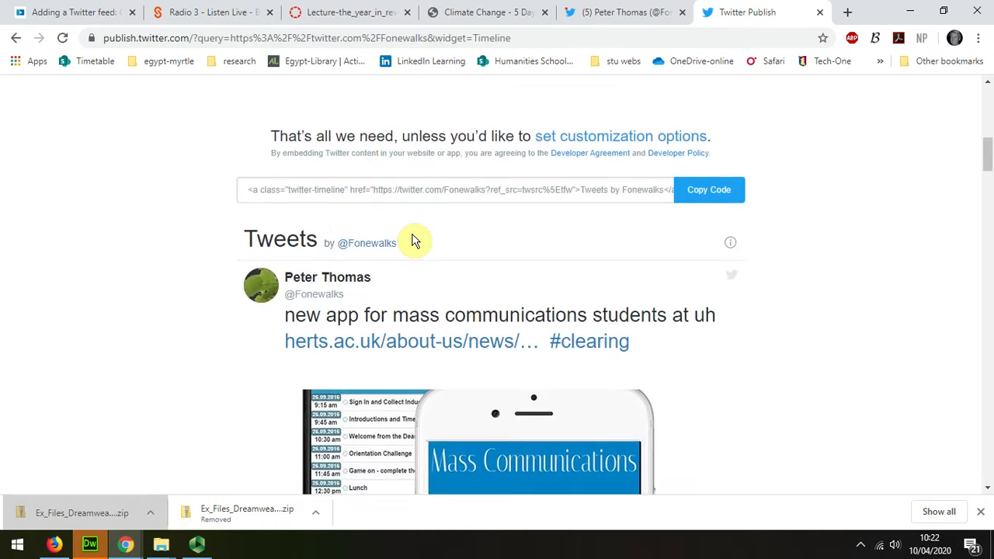
mouse_move(649, 228)
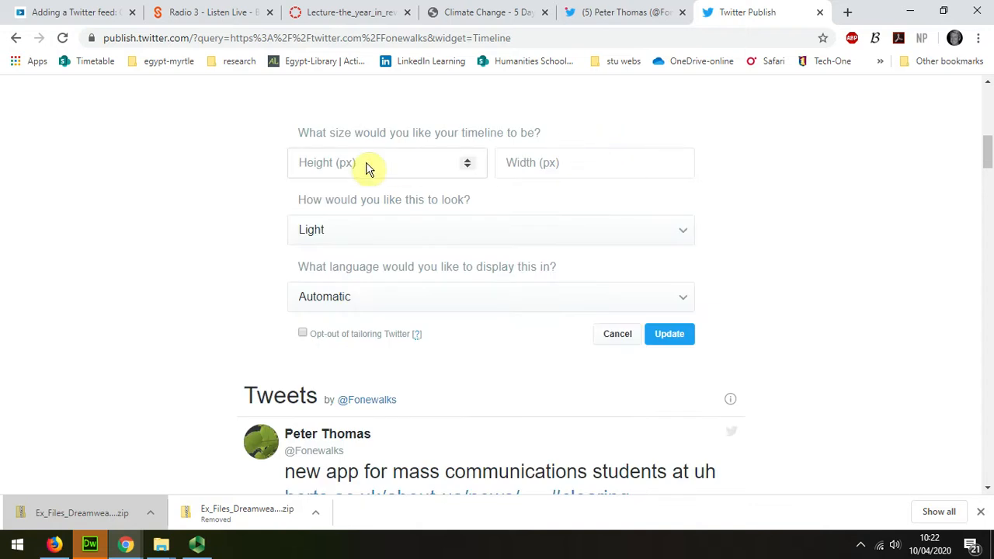
Step: In the customization options, set the timeline width to 500 px and update the preview
left_click(373, 162)
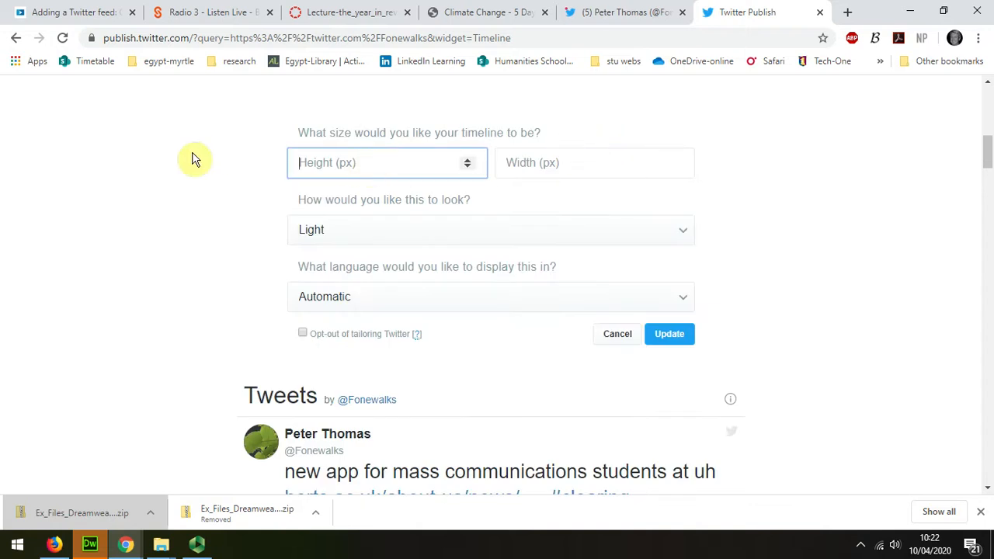
mouse_move(395, 162)
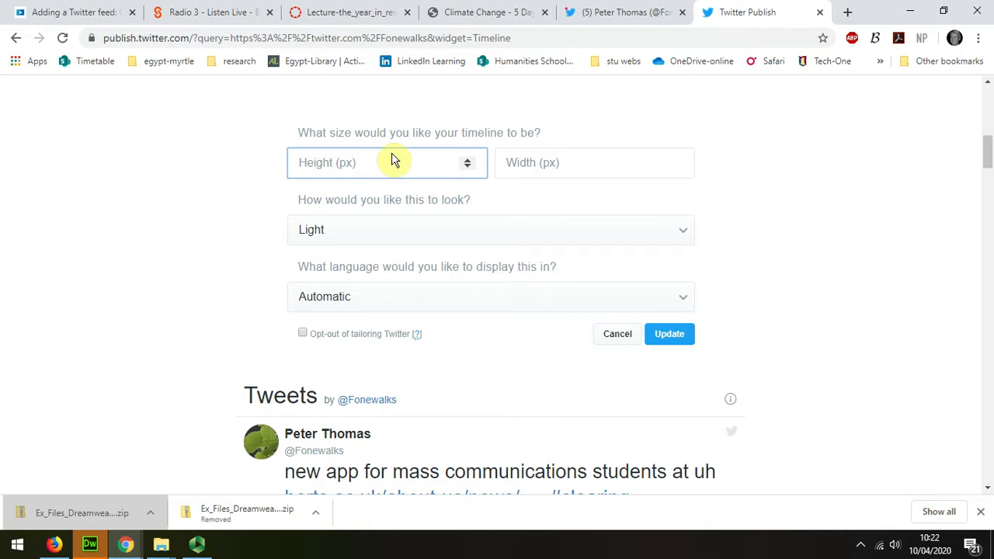
mouse_move(613, 173)
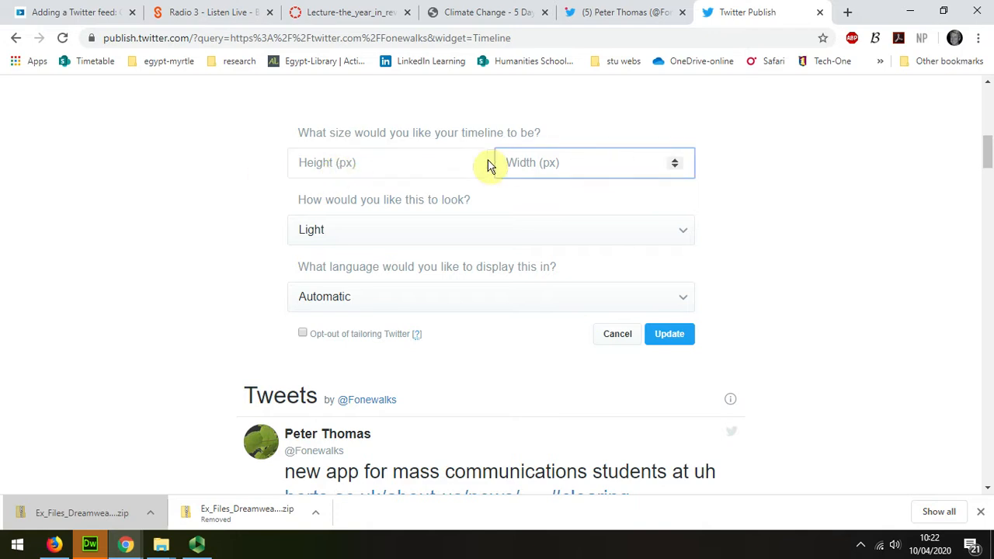
left_click(574, 163)
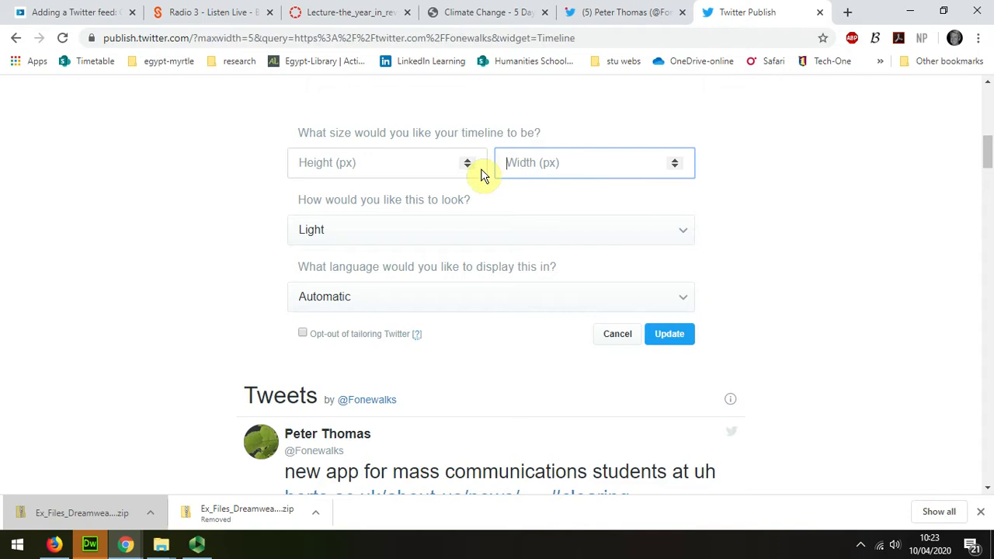
type("55")
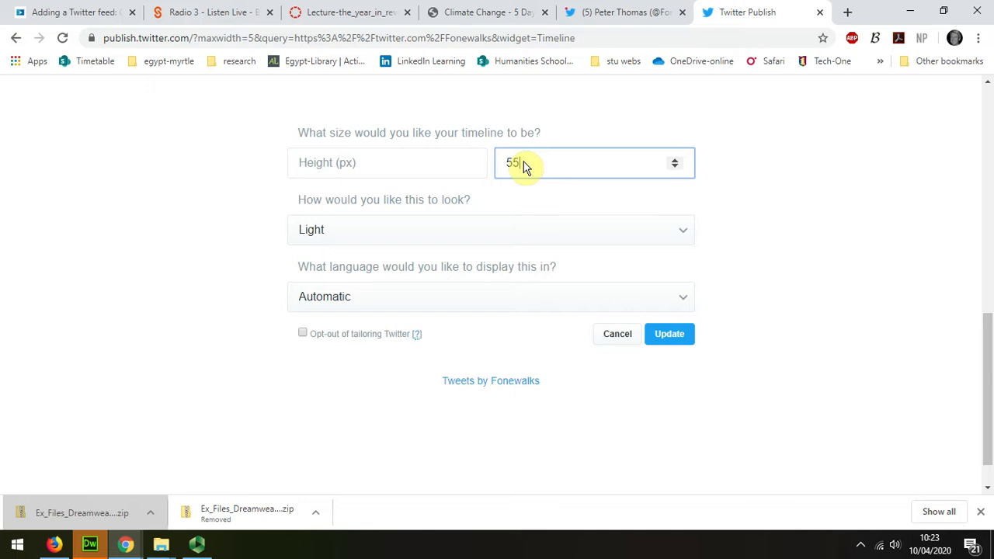
type("00")
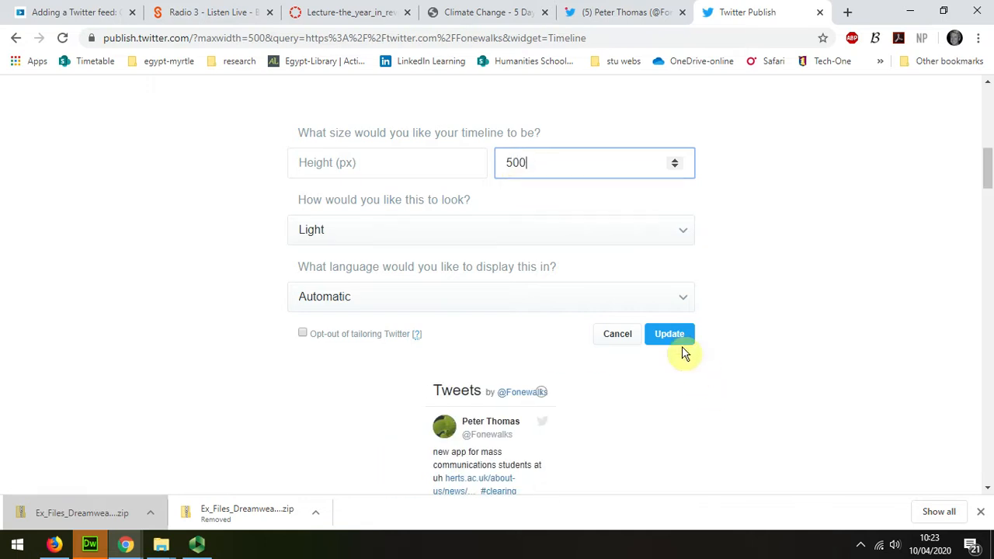
mouse_move(367, 177)
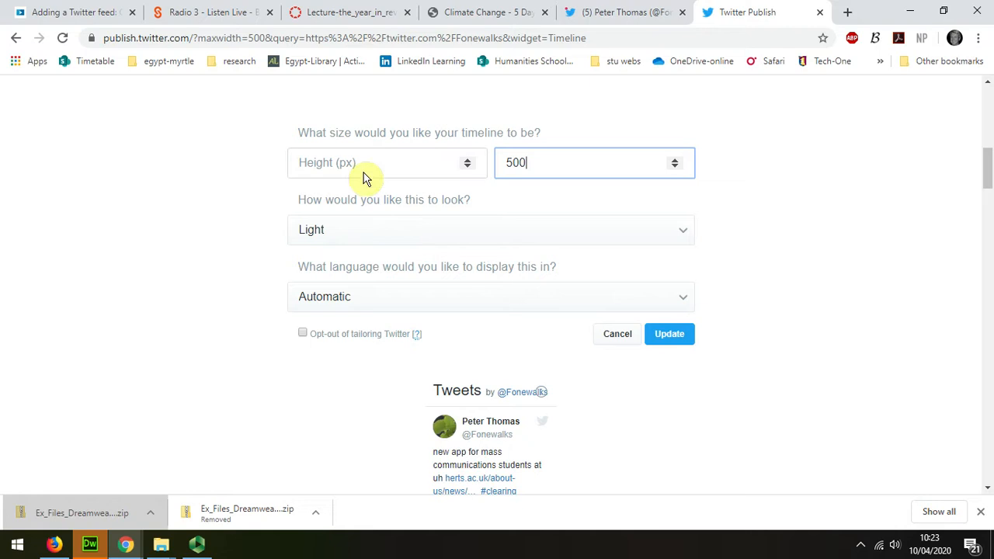
mouse_move(579, 304)
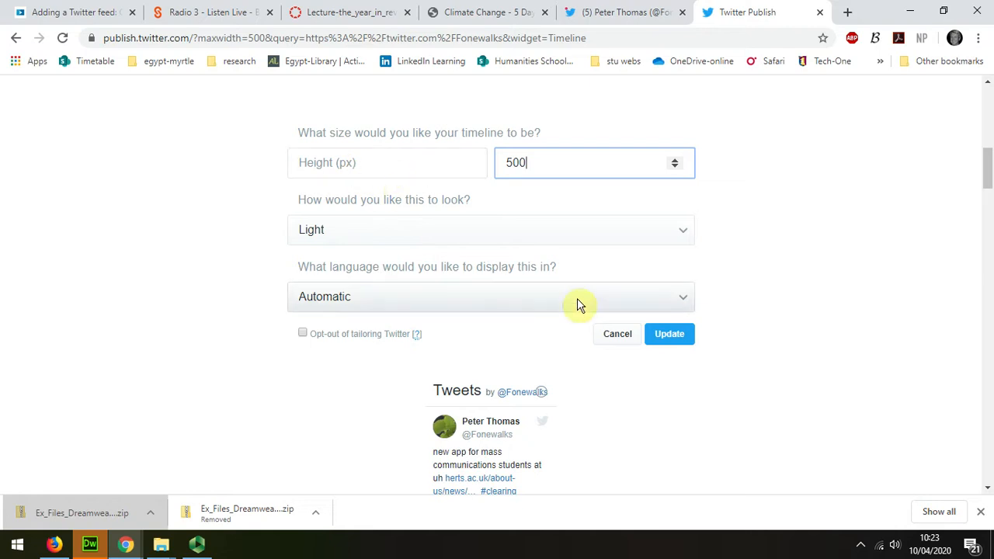
left_click(669, 334)
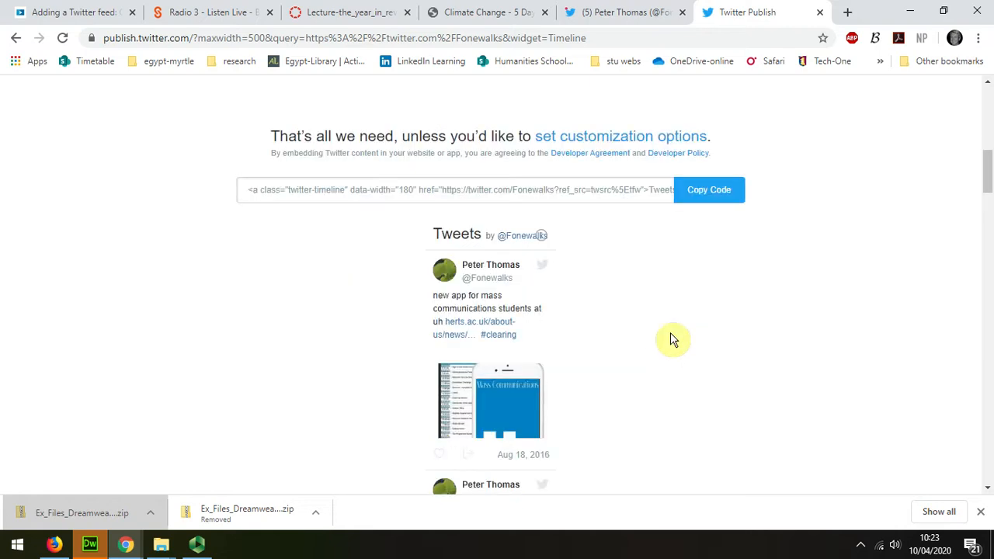
mouse_move(699, 226)
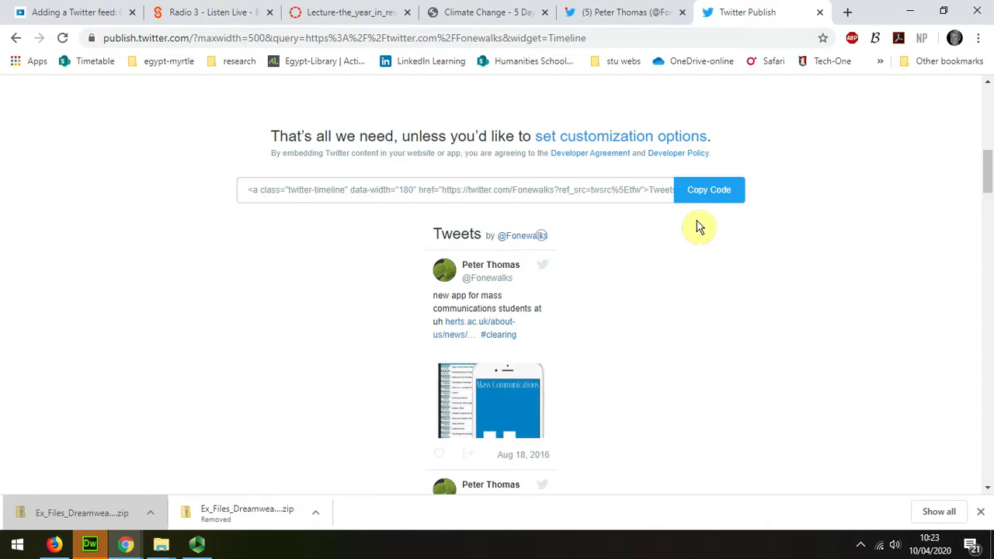
Step: Copy the timeline embed code and return to Dreamweaver
left_click(709, 189)
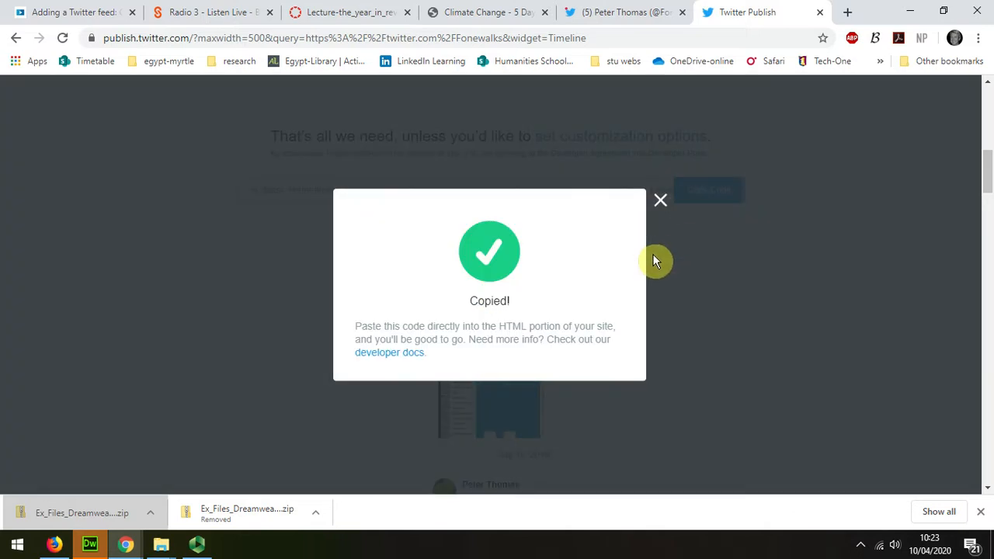
mouse_move(662, 200)
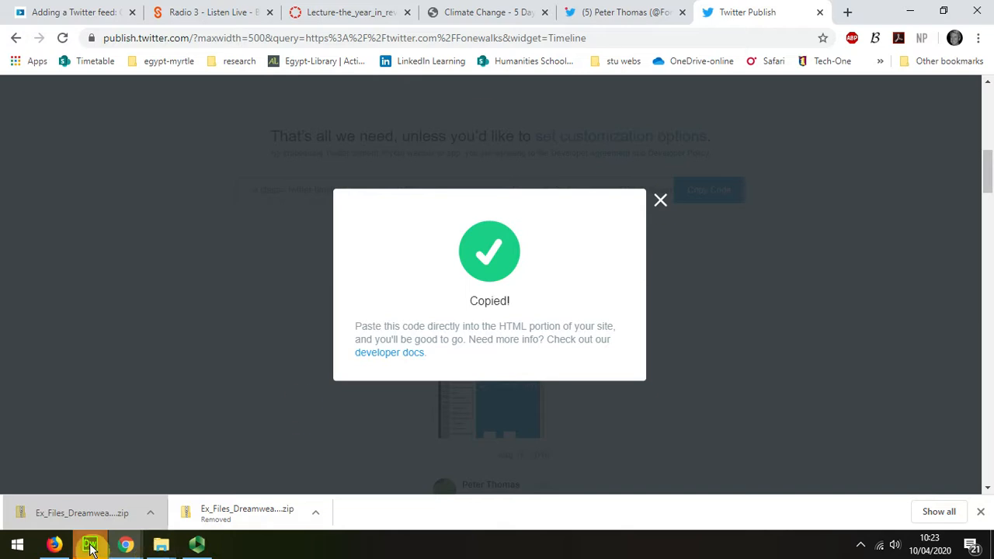
left_click(88, 541)
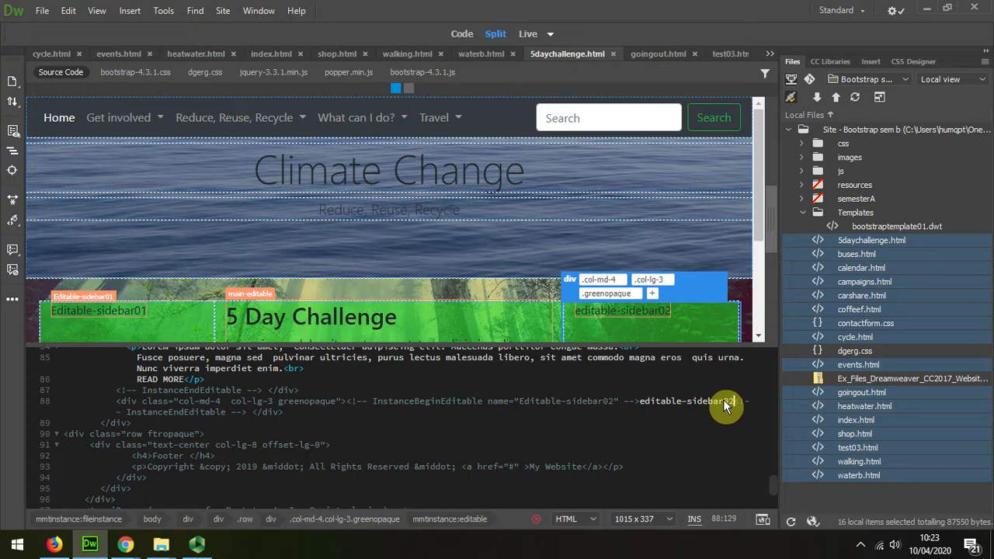
Step: Select the editable-sidebar02 placeholder text in Code view to receive the embed code
double_click(686, 401)
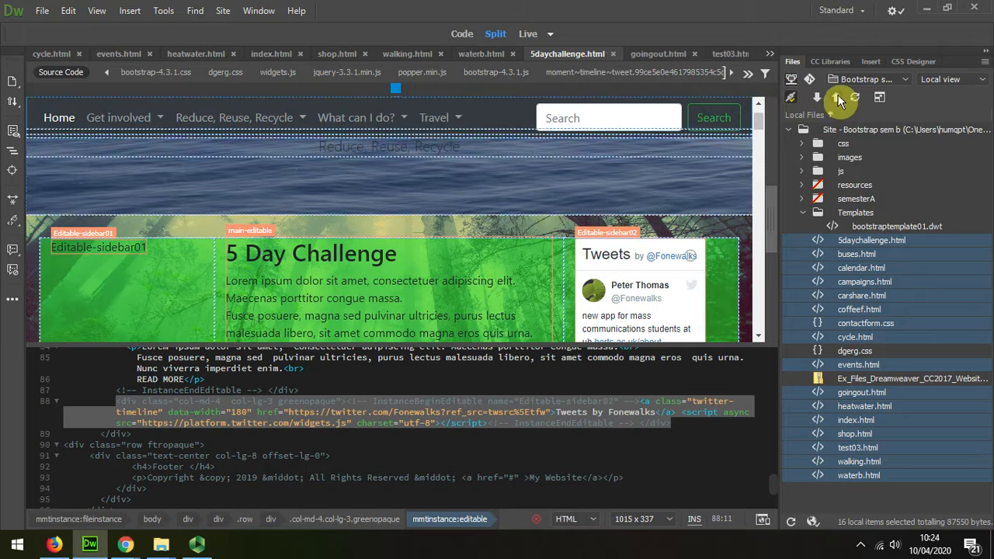
left_click(840, 97)
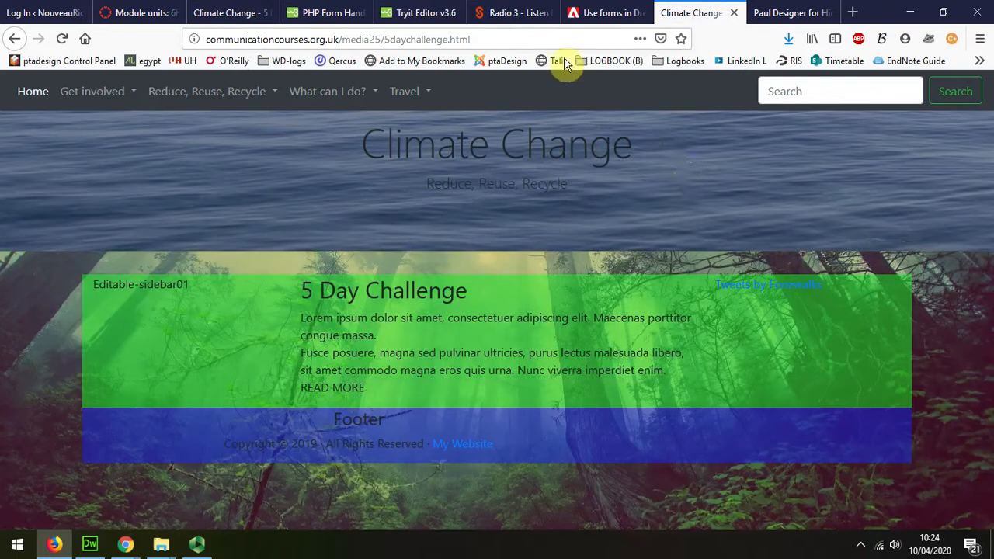
mouse_move(777, 287)
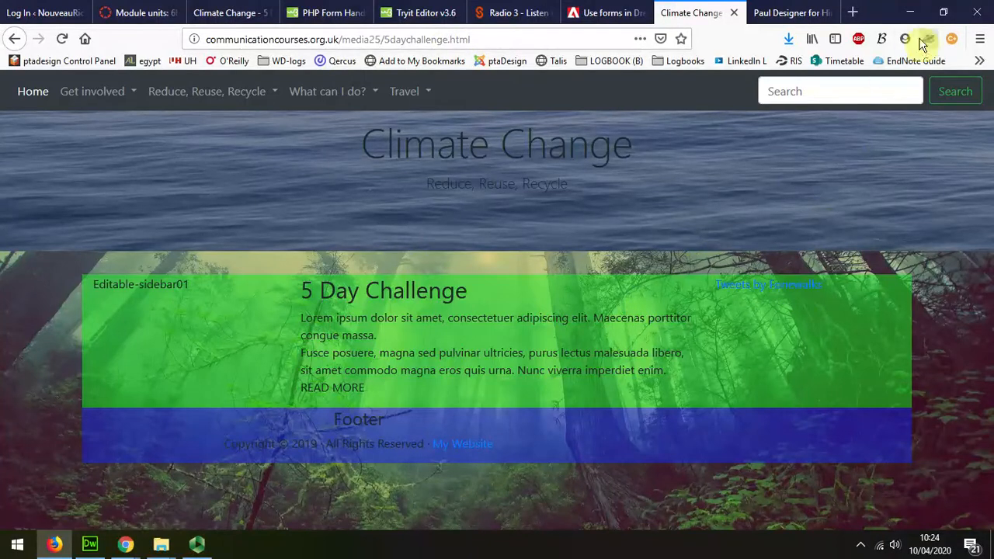
mouse_move(949, 38)
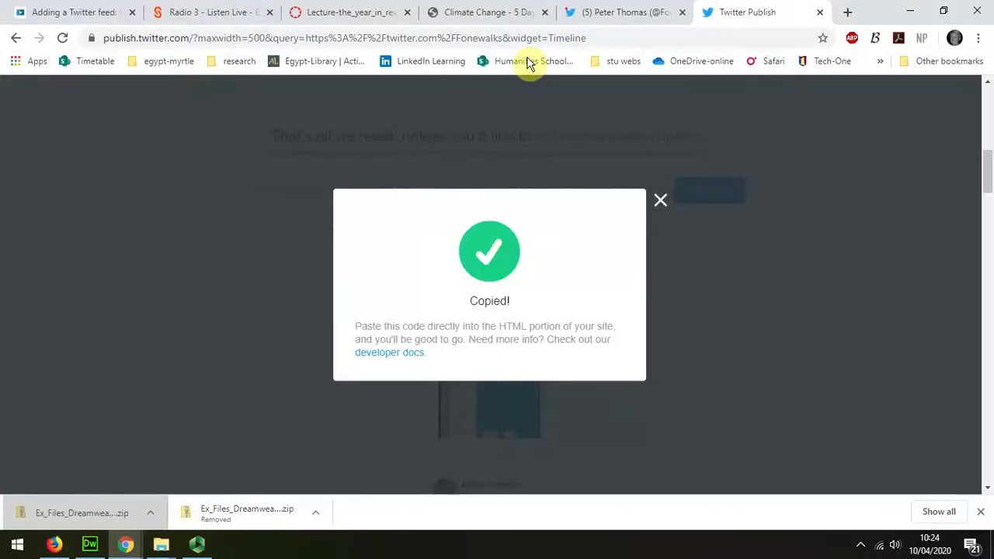
Step: Reload the live Climate Change page in Chrome and scroll through the Fonewalks timeline in the sidebar
left_click(488, 12)
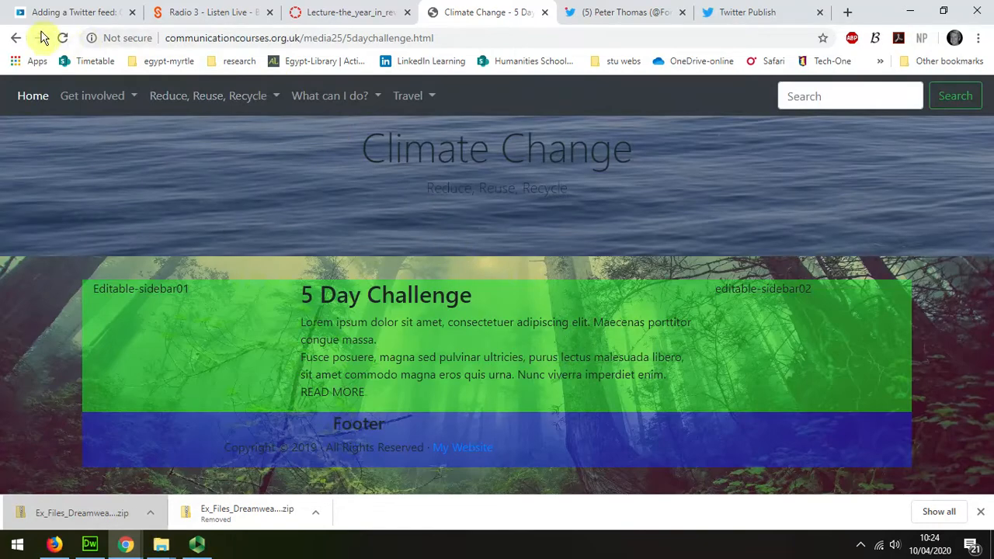
left_click(67, 37)
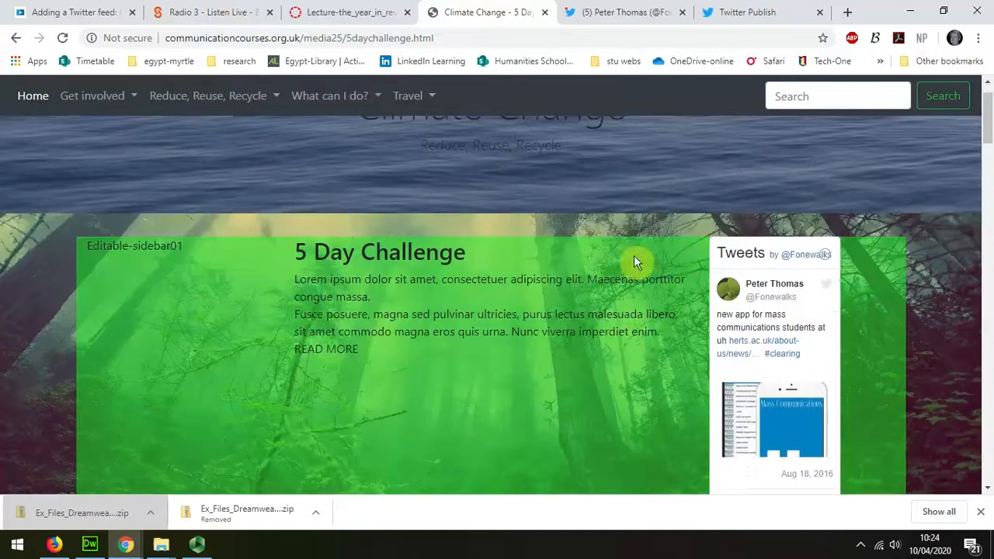
scroll("down", 3)
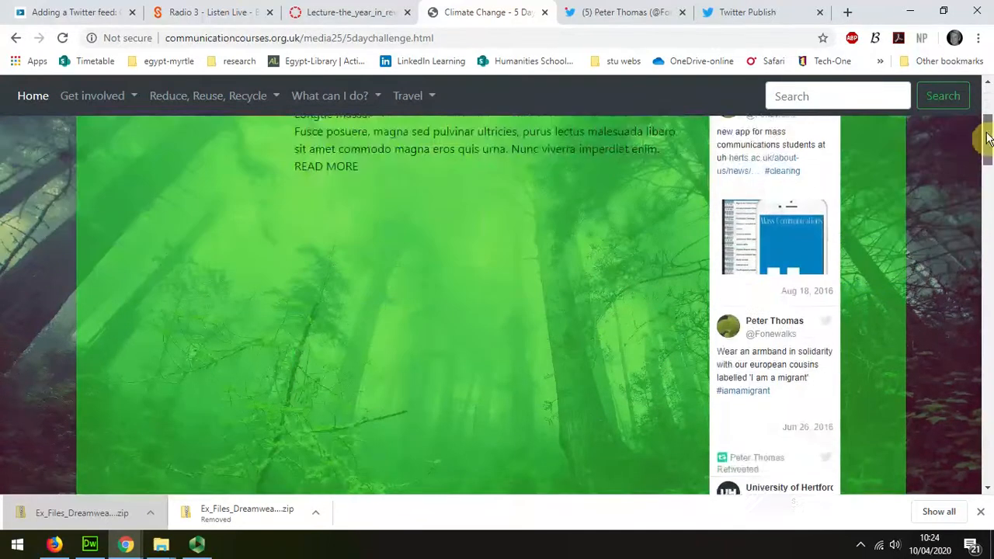
scroll("down", 3)
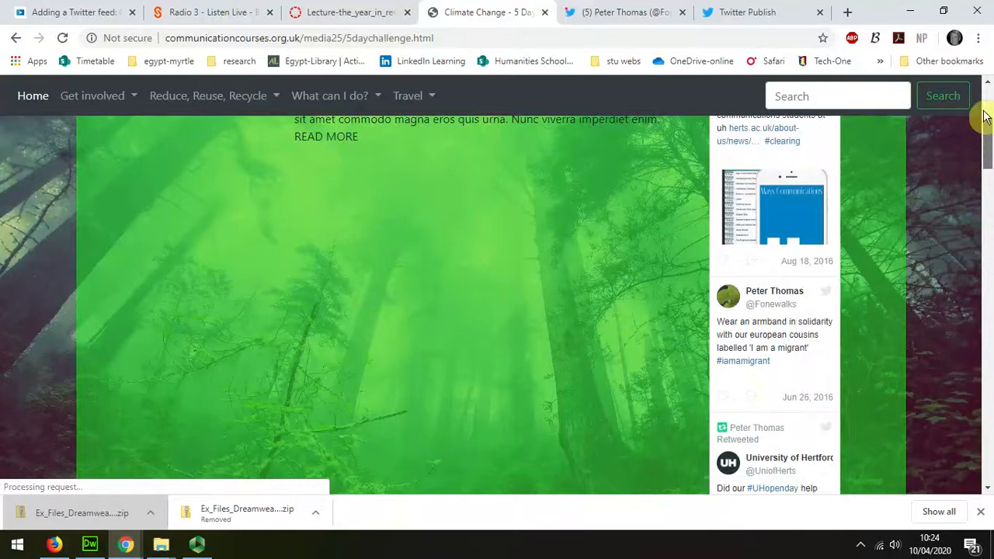